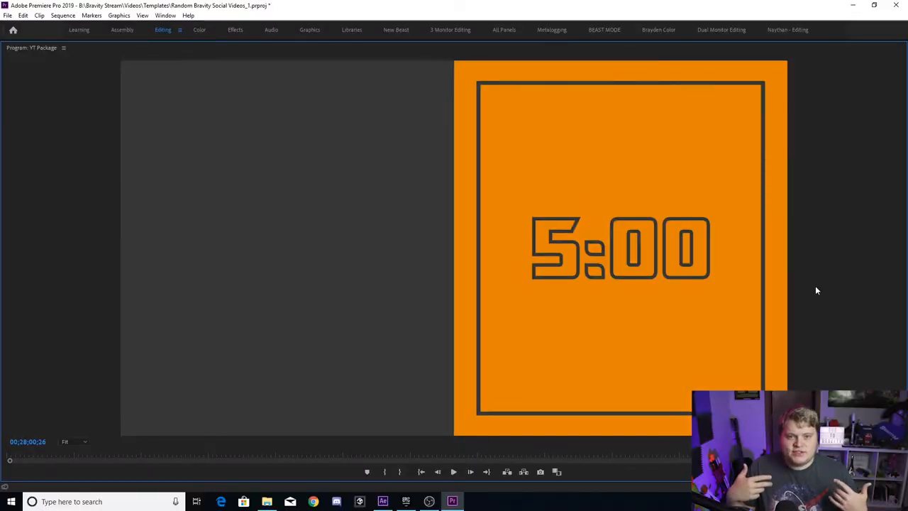
# Step: Play back the finished countdown sequence a few times, then stop the preview
pyautogui.click(454, 471)
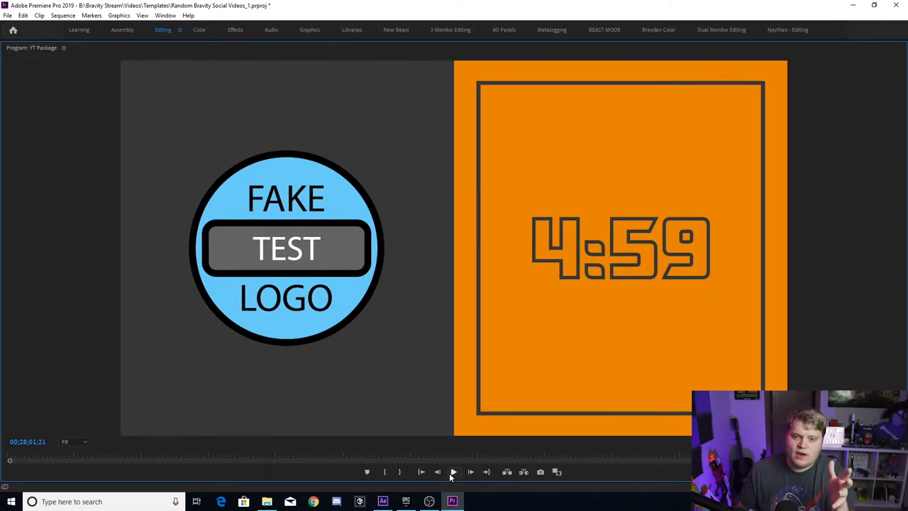
pyautogui.click(454, 471)
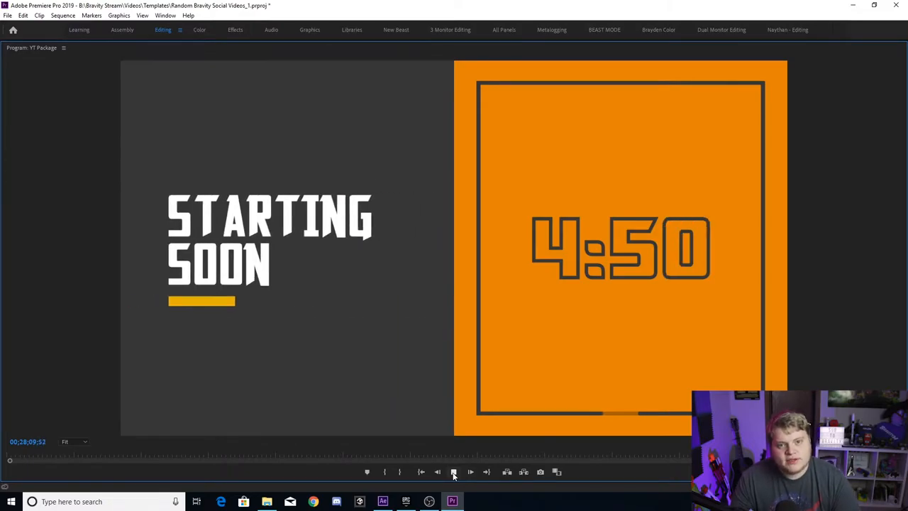
pyautogui.click(454, 471)
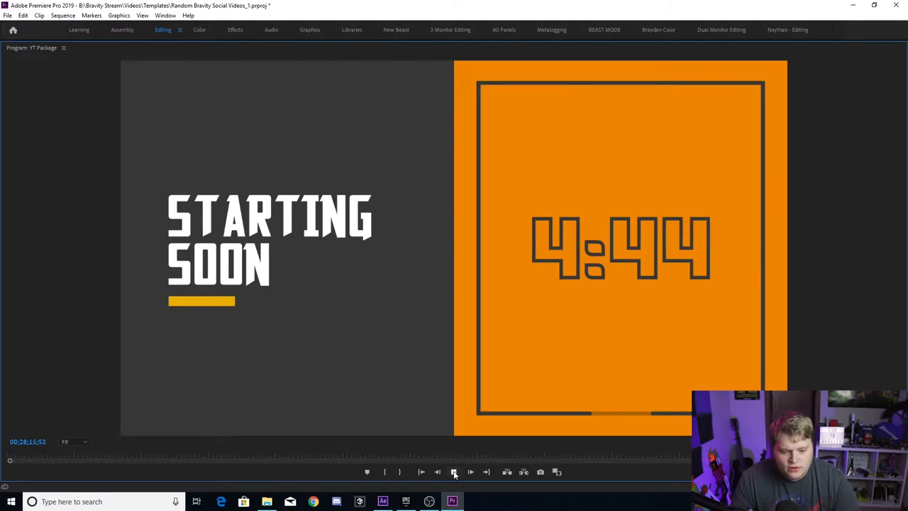
pyautogui.click(454, 471)
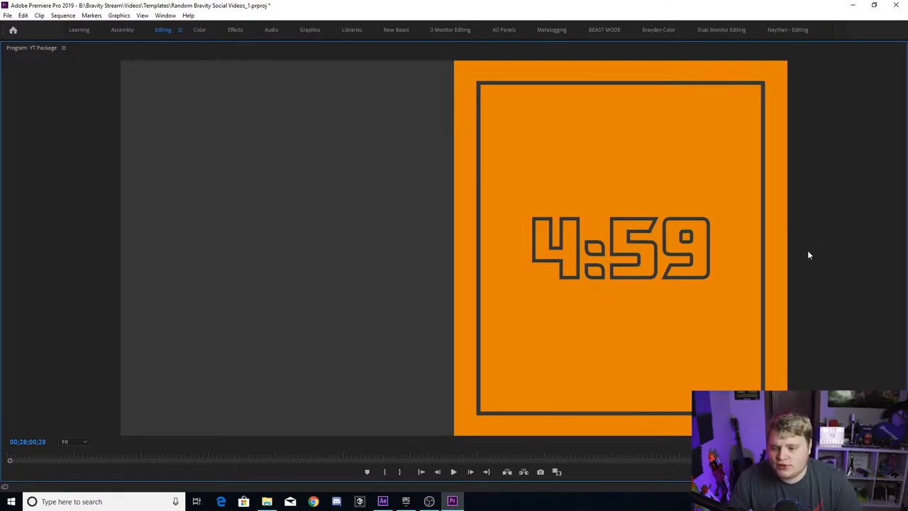
pyautogui.moveTo(779, 102)
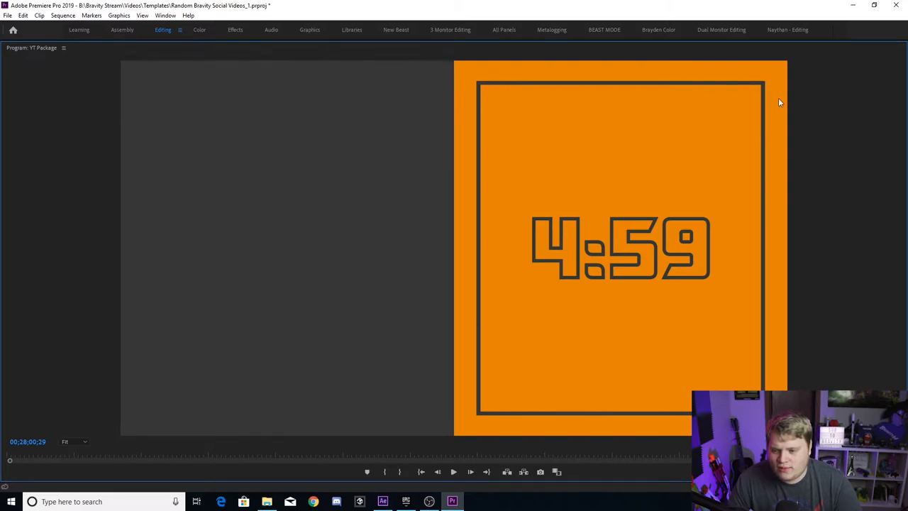
pyautogui.moveTo(476, 142)
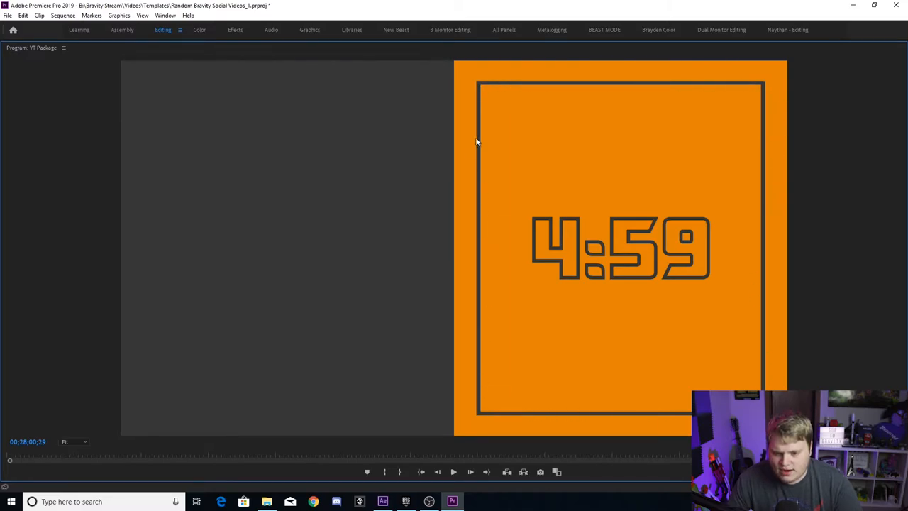
# Step: Switch to the After Effects project and scrub FINAL RENDER through to the countdown's final seconds
pyautogui.click(454, 471)
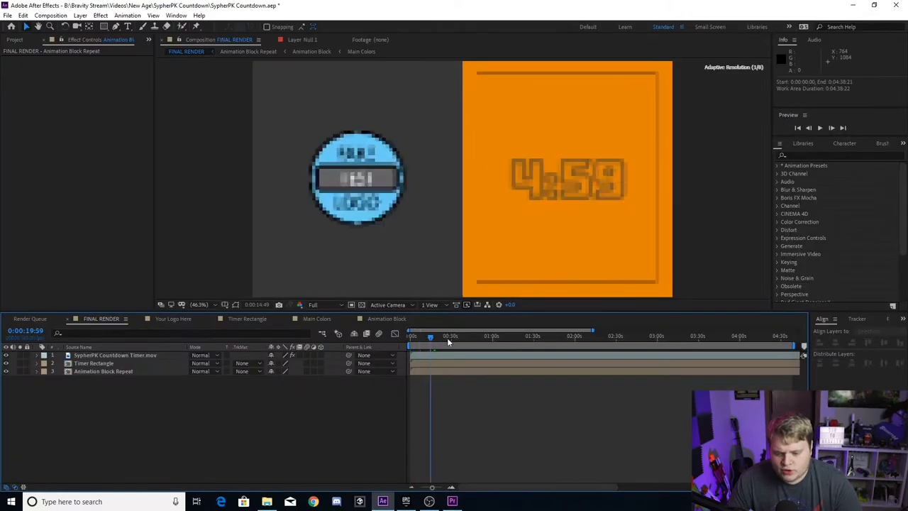
pyautogui.moveTo(431, 335); pyautogui.dragTo(616, 334)
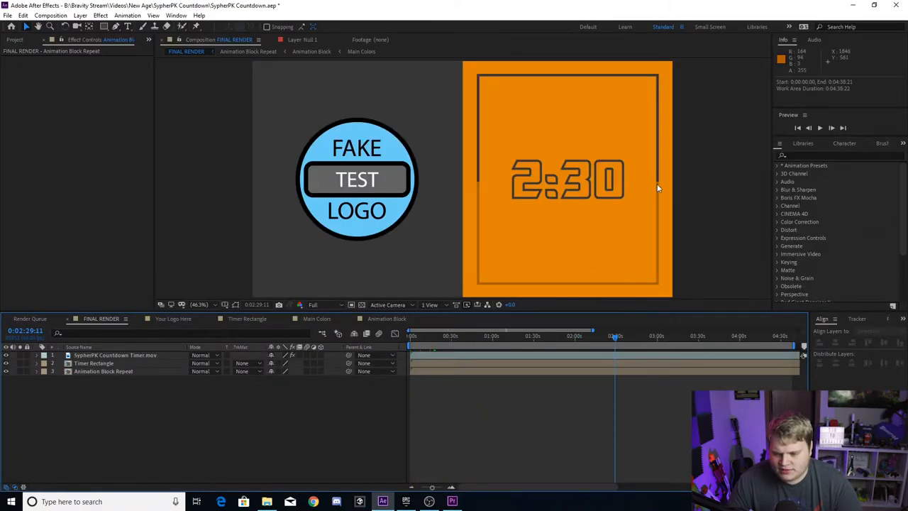
pyautogui.moveTo(490, 102)
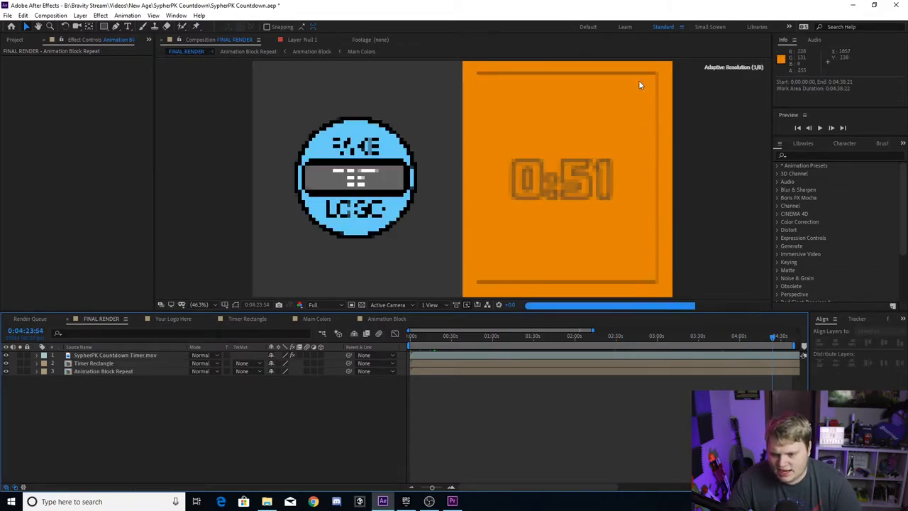
pyautogui.moveTo(588, 329); pyautogui.dragTo(712, 337)
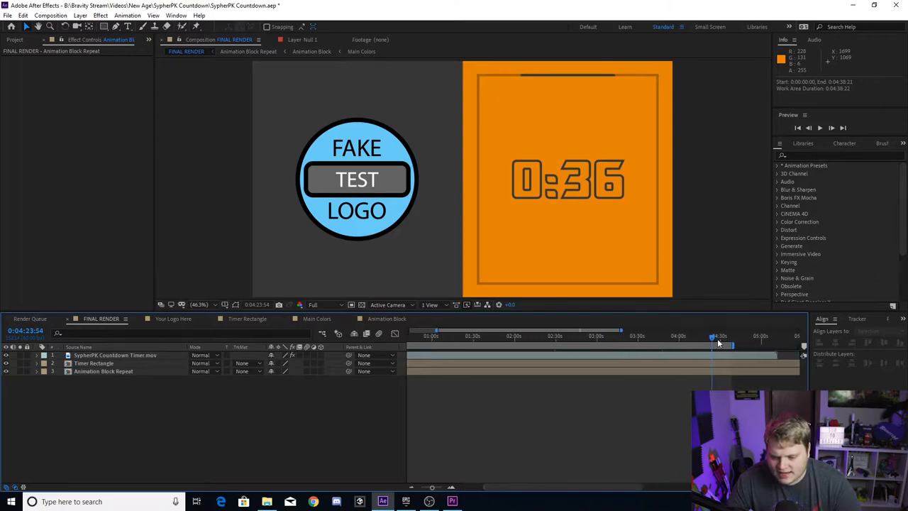
pyautogui.moveTo(712, 338); pyautogui.dragTo(749, 338)
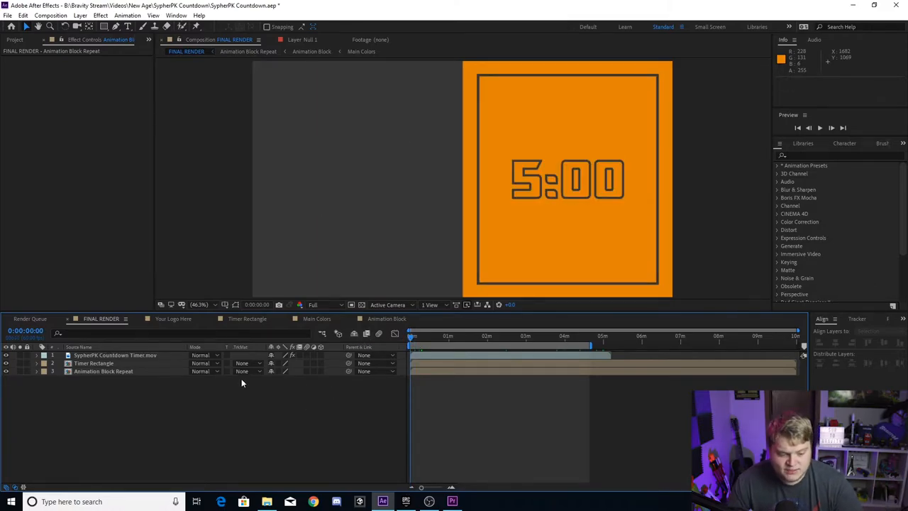
# Step: Show the Project panel folders and scrub to the logo and STARTING SOON title moments
pyautogui.click(14, 39)
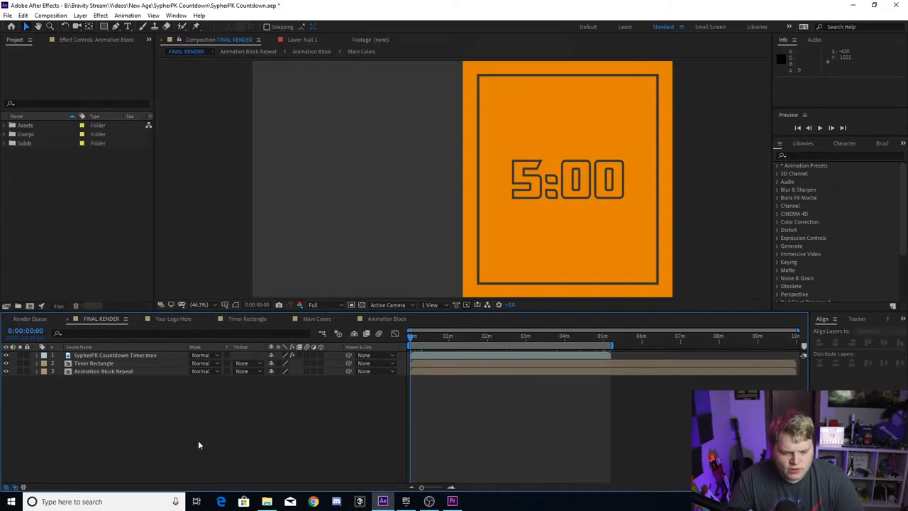
pyautogui.moveTo(278, 323)
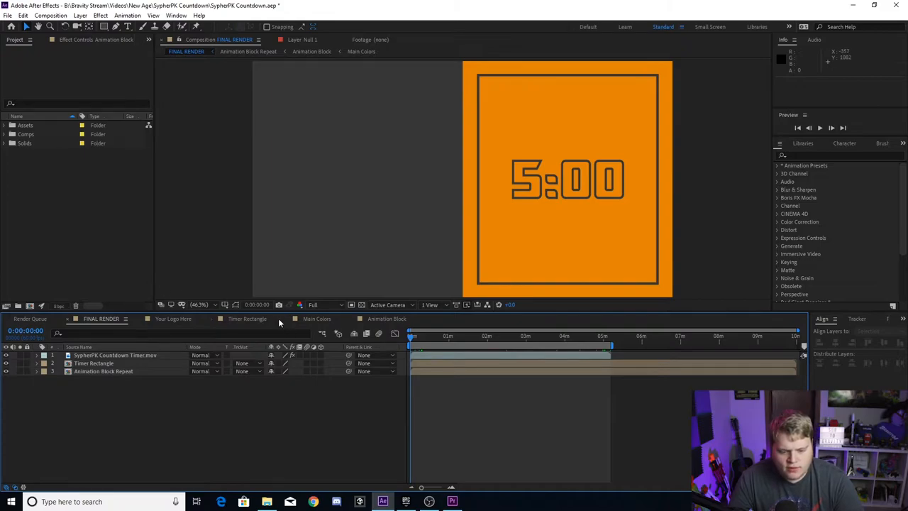
pyautogui.moveTo(390, 301)
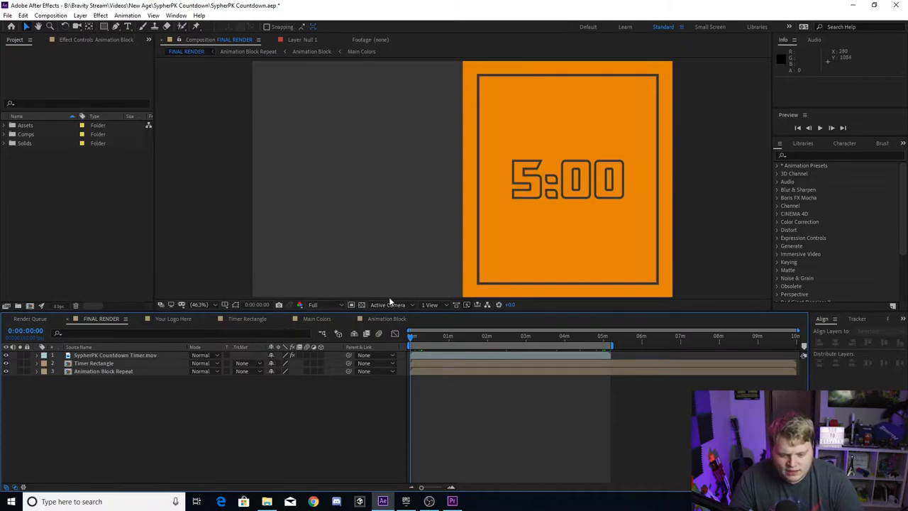
pyautogui.moveTo(121, 366)
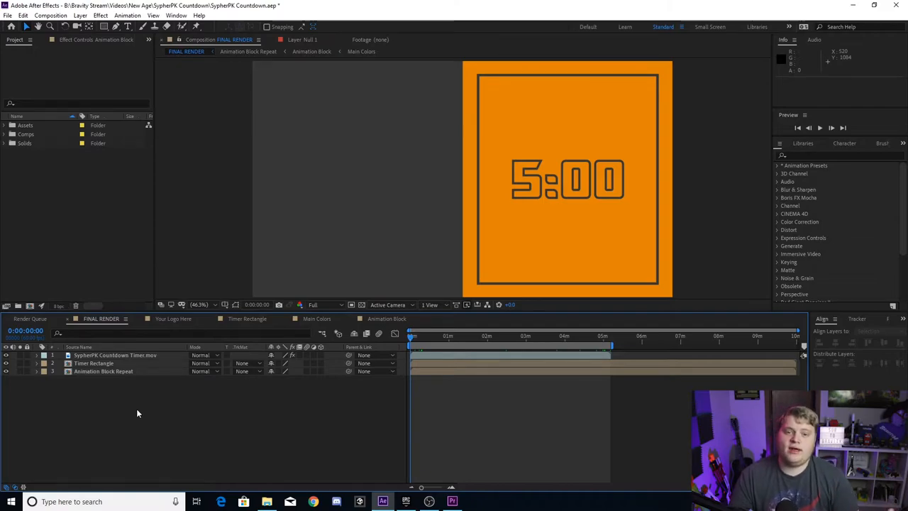
pyautogui.moveTo(619, 355)
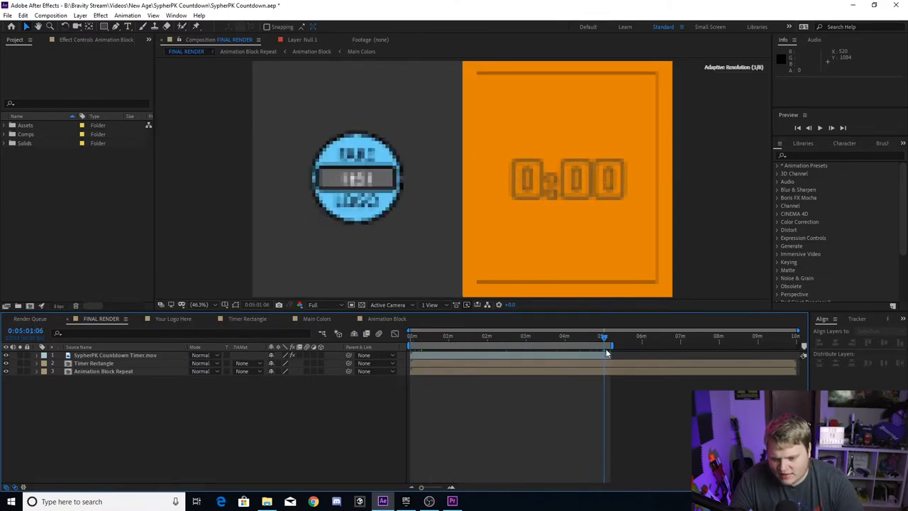
pyautogui.moveTo(603, 334); pyautogui.dragTo(608, 335)
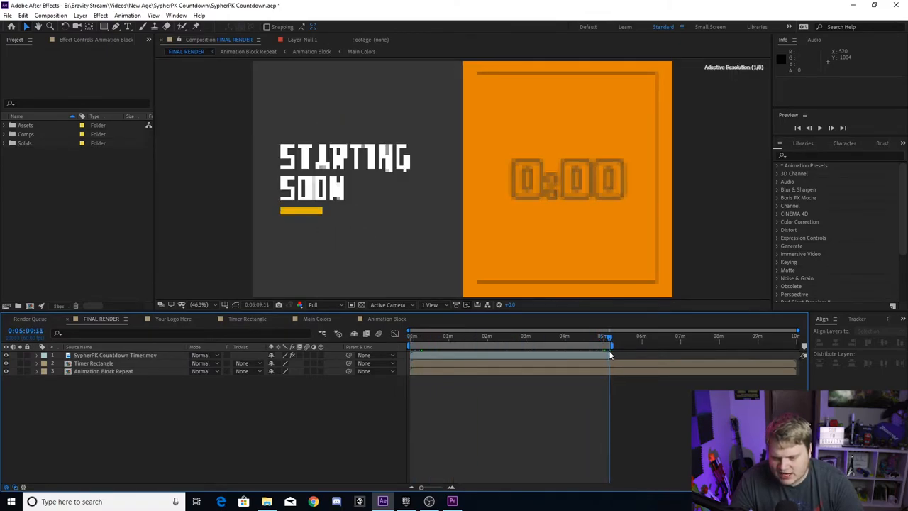
pyautogui.moveTo(607, 337); pyautogui.dragTo(607, 337)
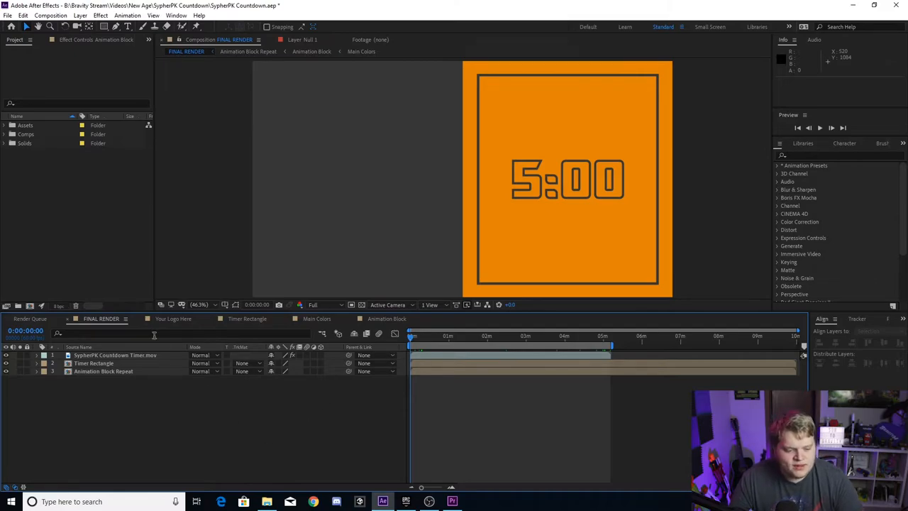
pyautogui.click(173, 318)
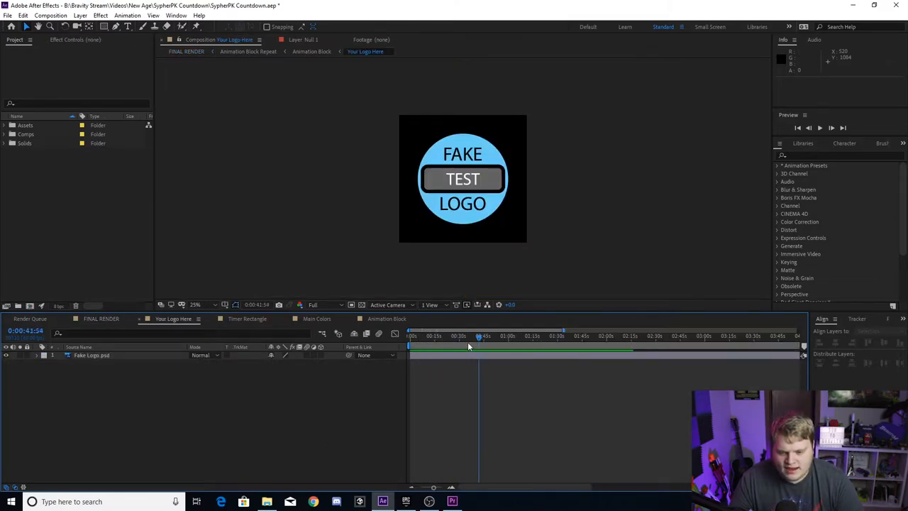
pyautogui.click(92, 355)
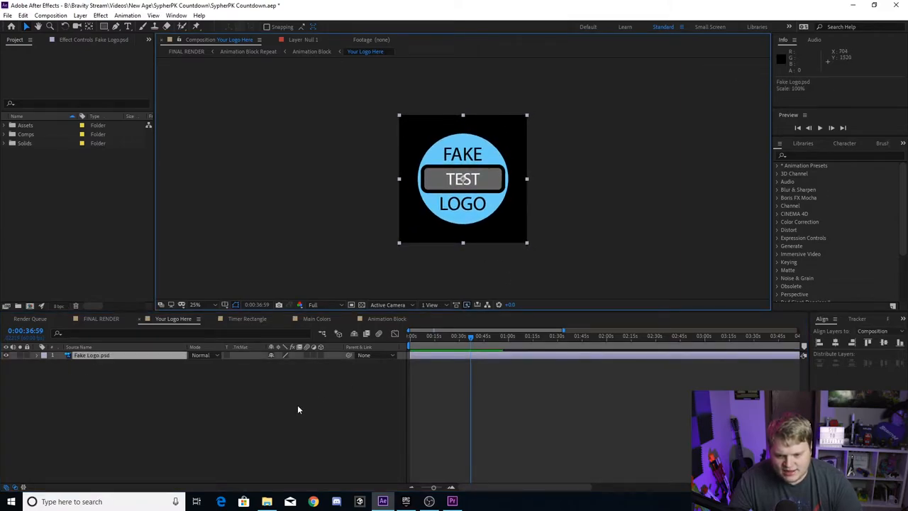
pyautogui.click(100, 317)
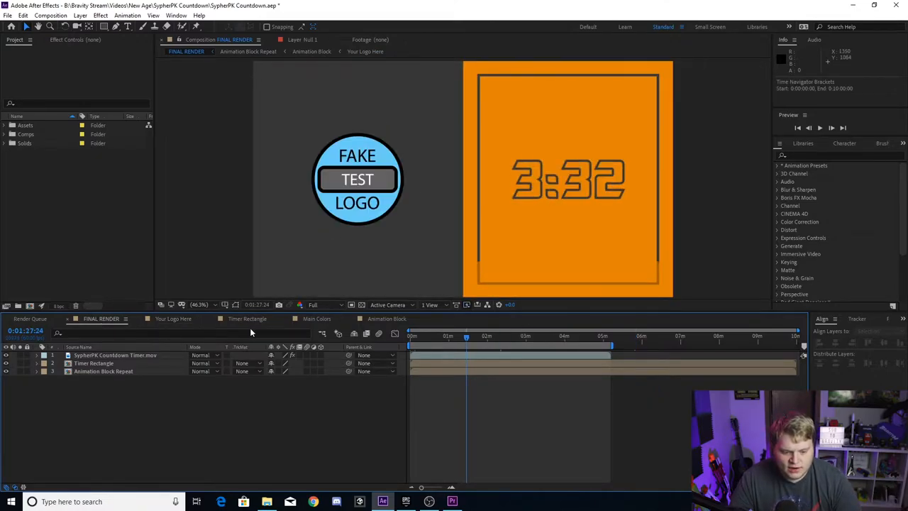
# Step: In the Main Colors comp, recolour the dark gray background solid to dark green
pyautogui.click(316, 318)
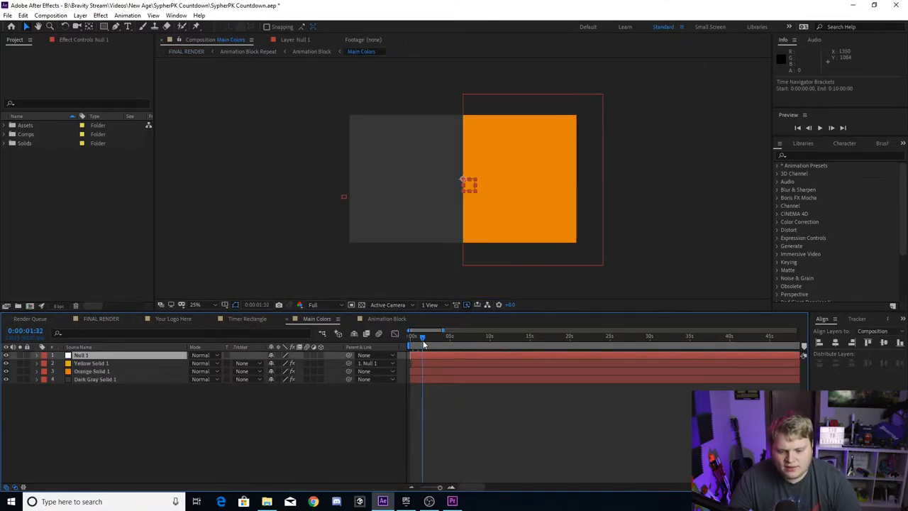
pyautogui.moveTo(423, 337); pyautogui.dragTo(471, 338)
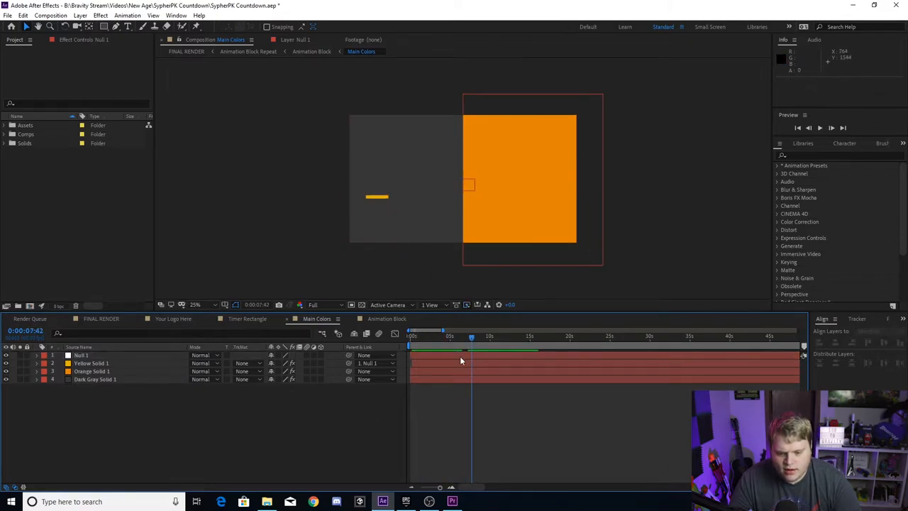
pyautogui.click(95, 379)
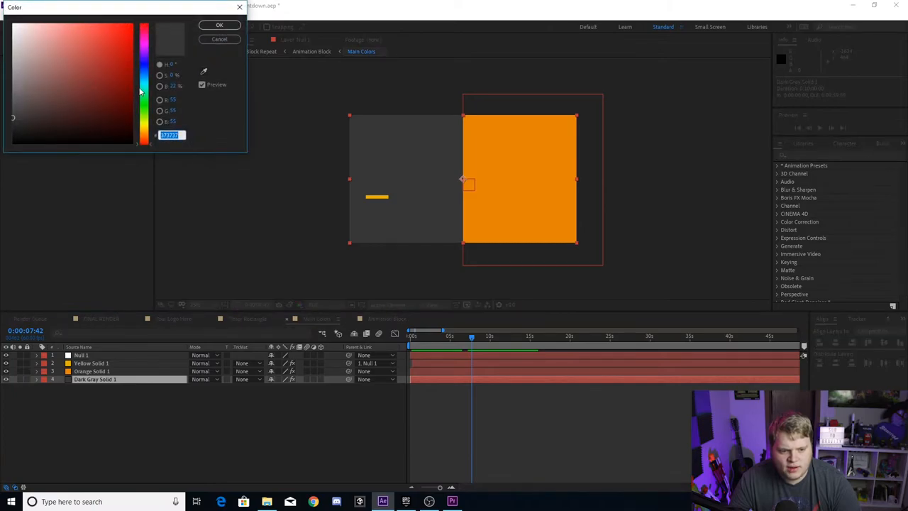
pyautogui.click(108, 102)
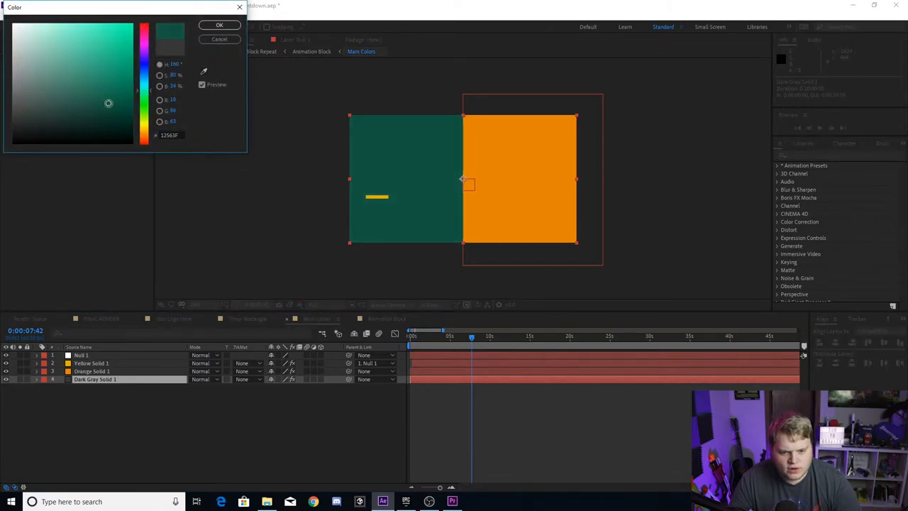
pyautogui.click(218, 26)
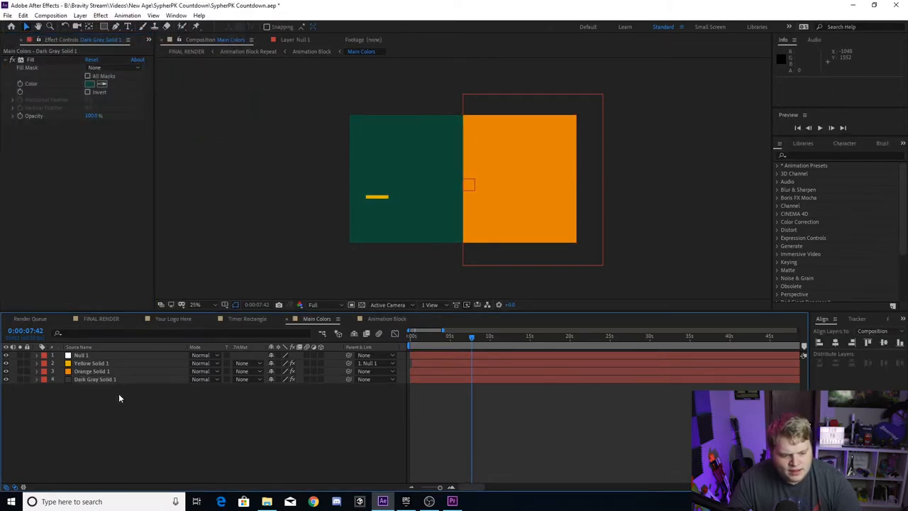
# Step: Recolour the panel solid cyan and the accent bar magenta, then return to FINAL RENDER
pyautogui.click(91, 372)
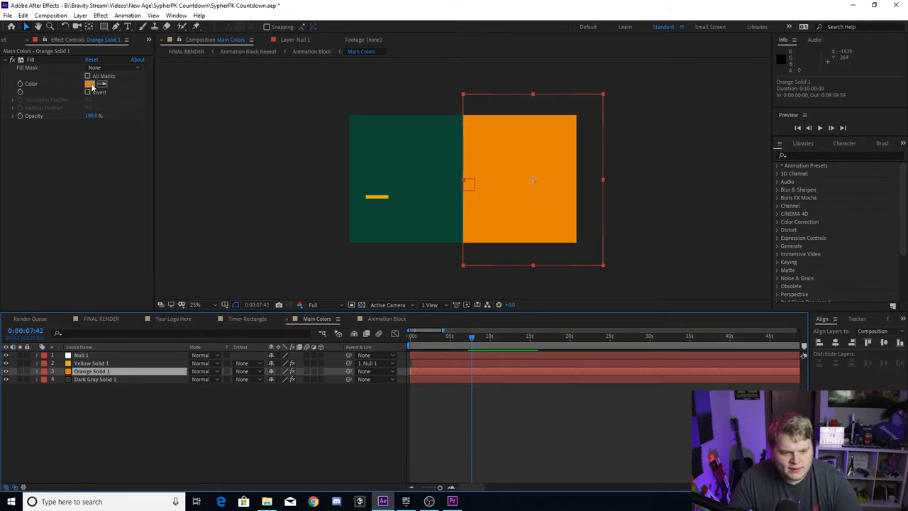
pyautogui.click(90, 83)
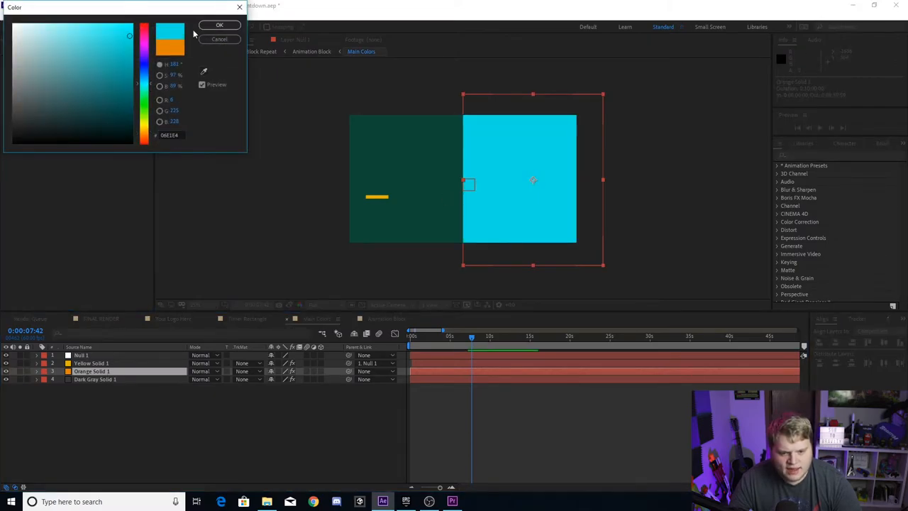
pyautogui.click(219, 25)
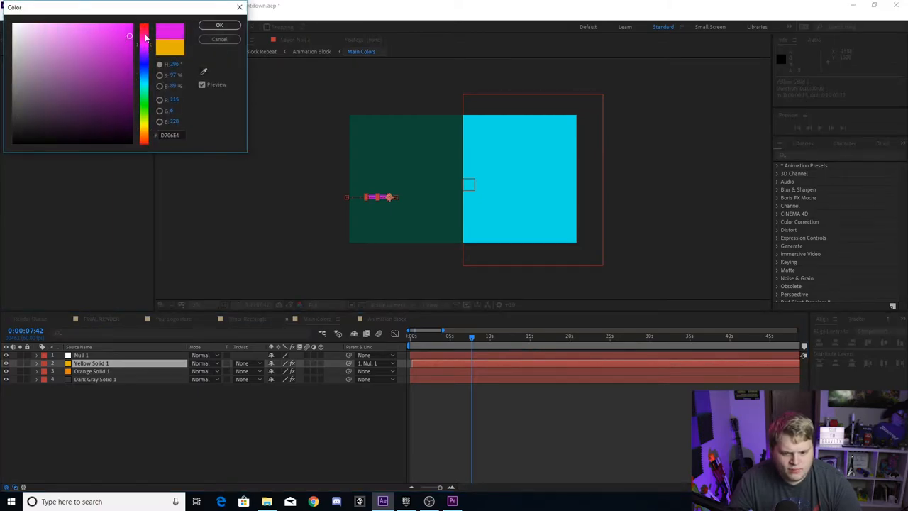
pyautogui.click(218, 26)
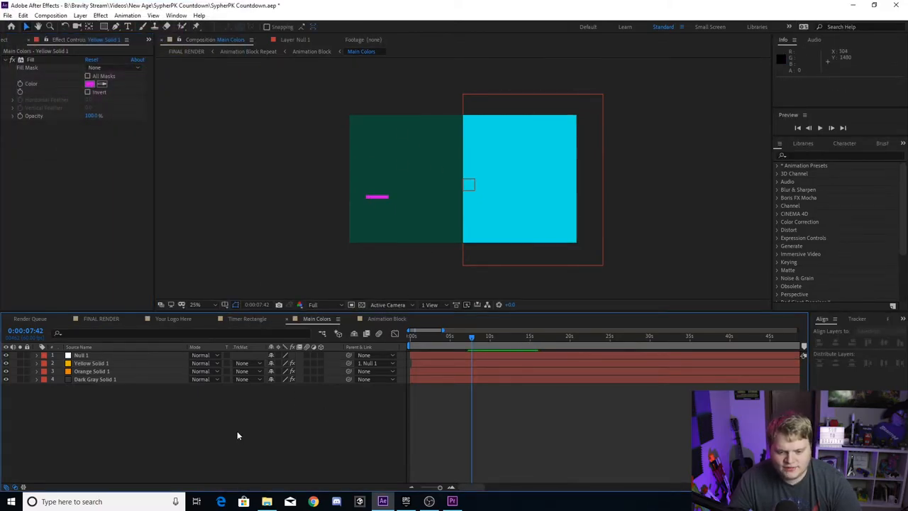
pyautogui.click(100, 318)
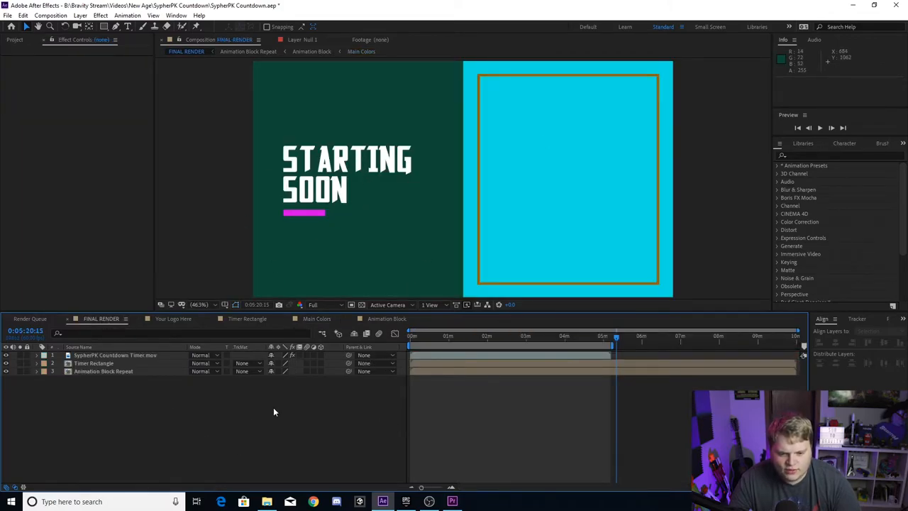
# Step: Check the recoloured logo moment in FINAL RENDER and move to the Timer Rectangle comp
pyautogui.click(616, 338)
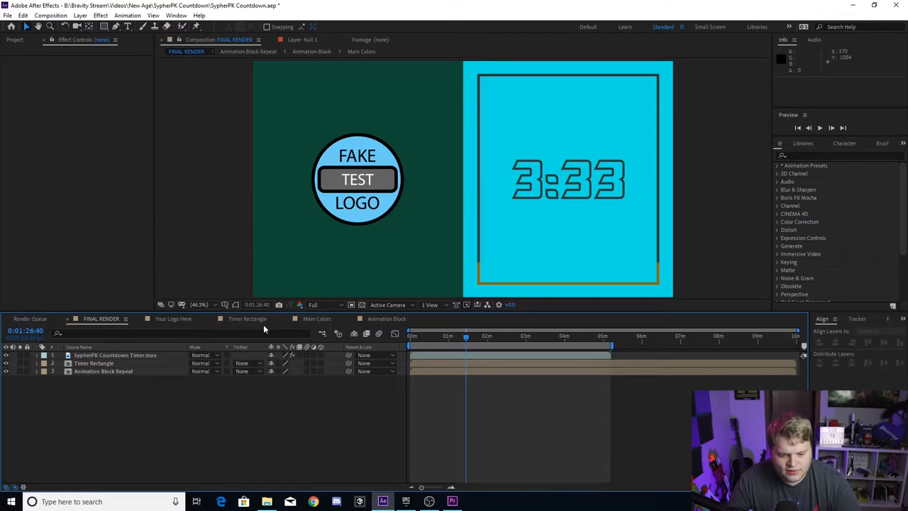
pyautogui.click(247, 318)
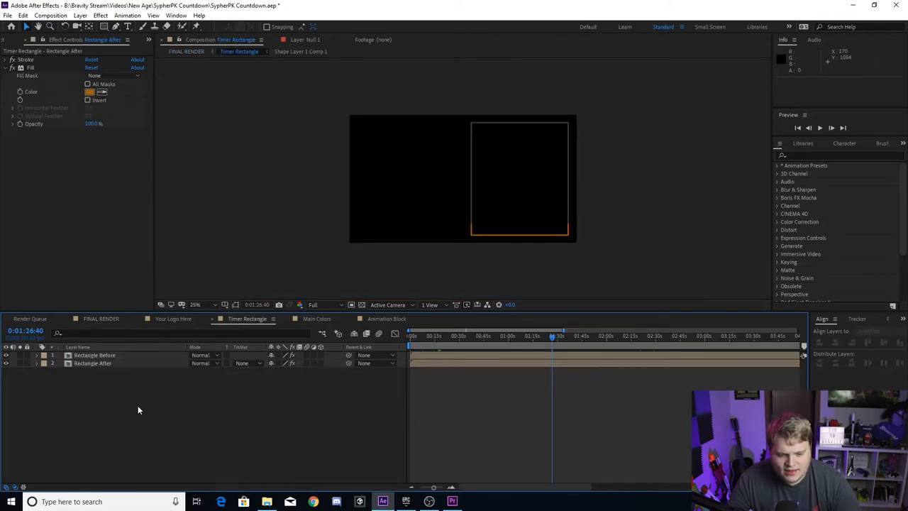
# Step: Set the Rectangle Before fill to red and the Rectangle After fill to green
pyautogui.click(93, 354)
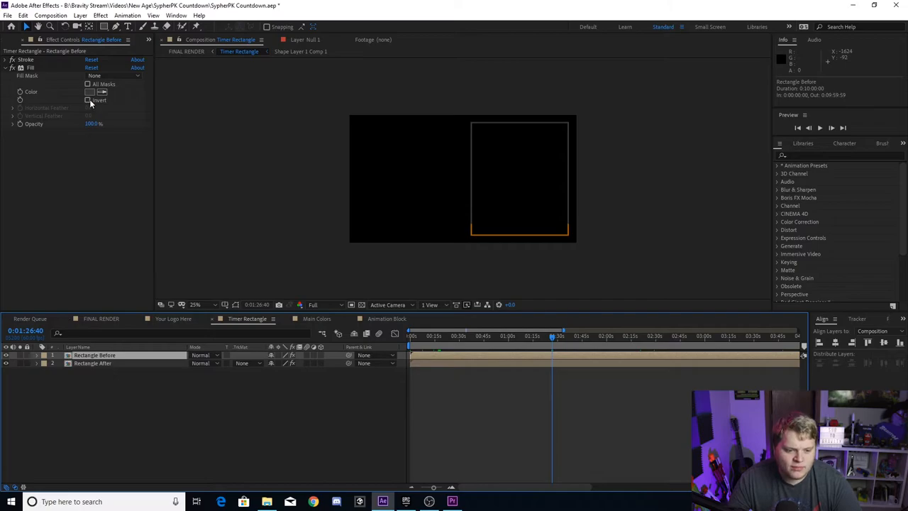
pyautogui.click(90, 91)
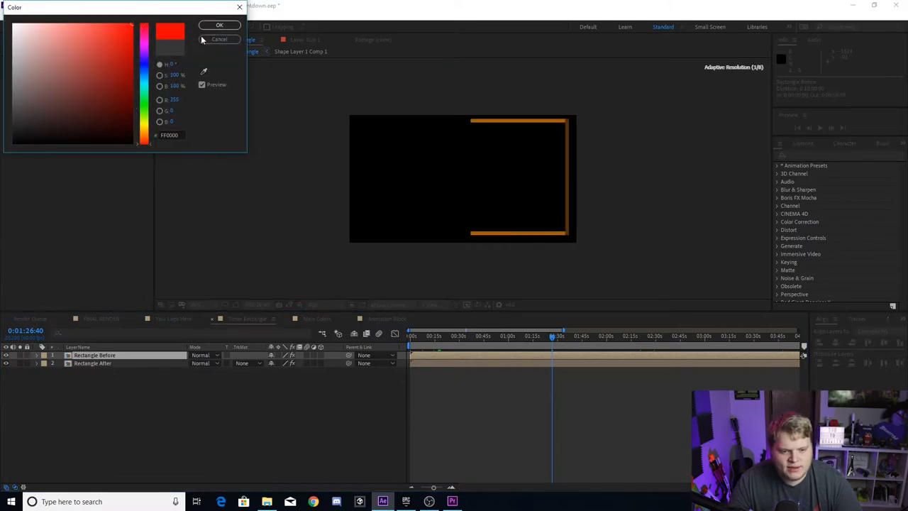
pyautogui.click(219, 25)
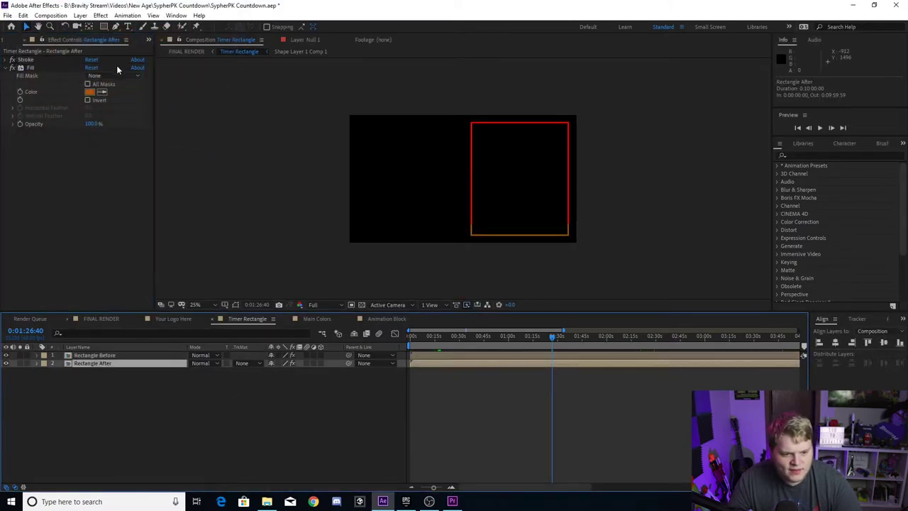
pyautogui.click(90, 91)
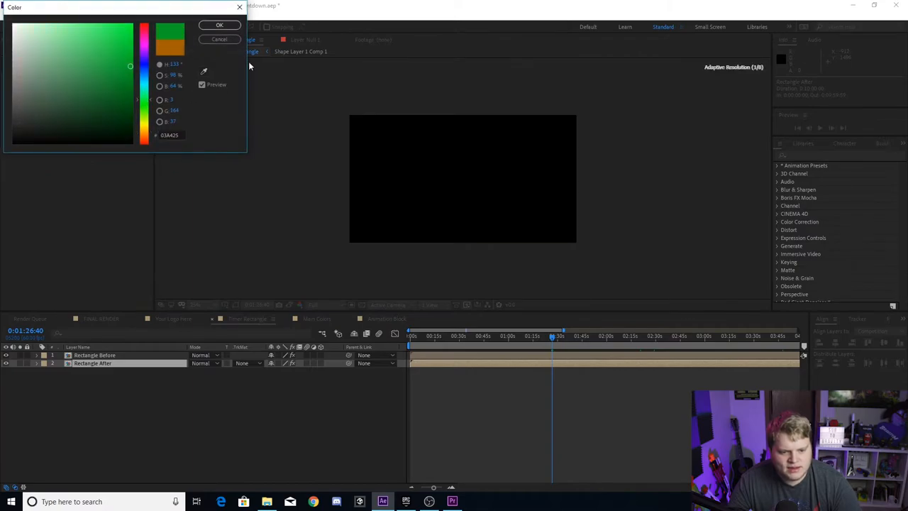
pyautogui.click(218, 26)
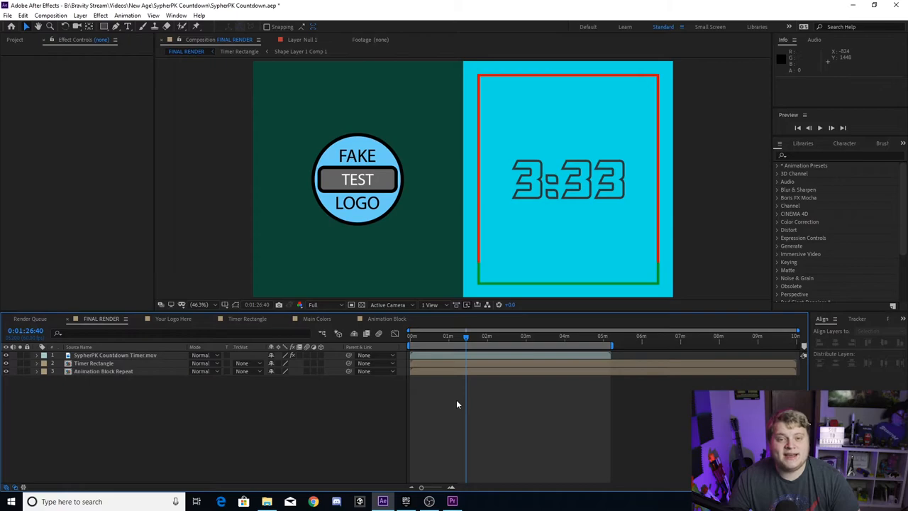
pyautogui.moveTo(461, 403)
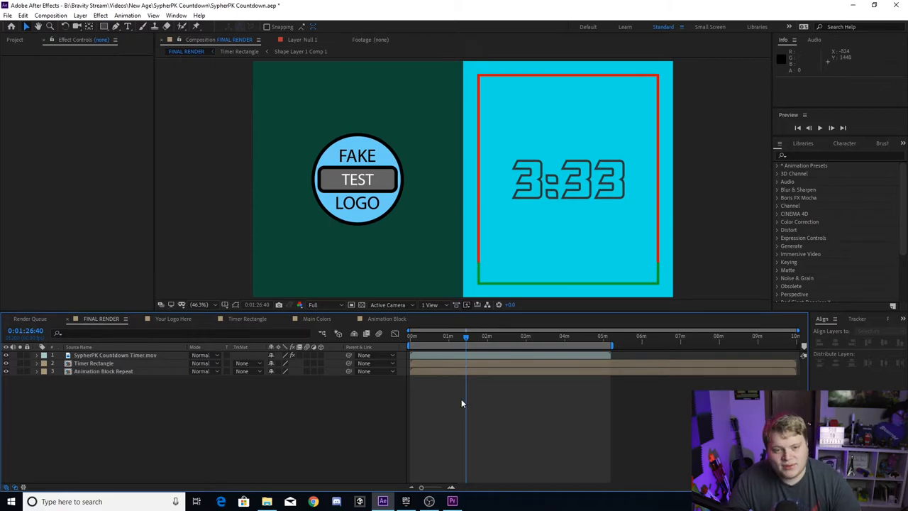
pyautogui.moveTo(429, 378)
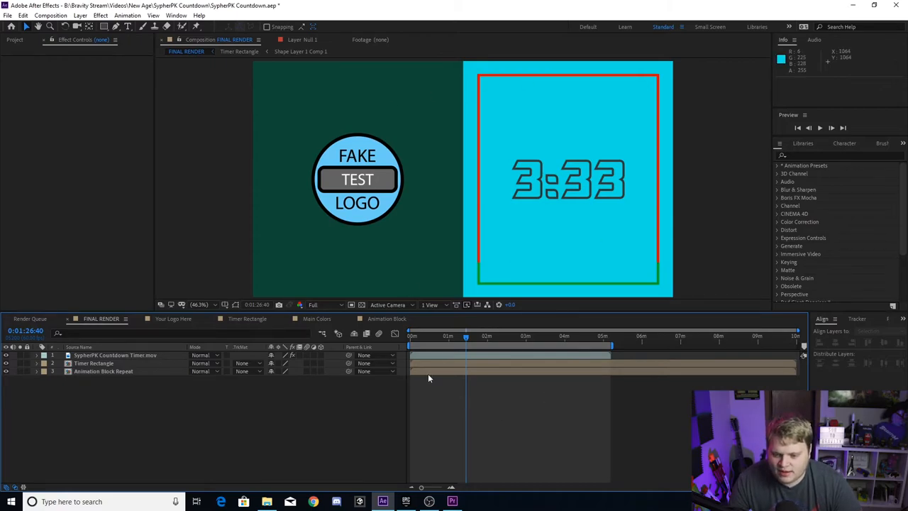
pyautogui.moveTo(615, 130)
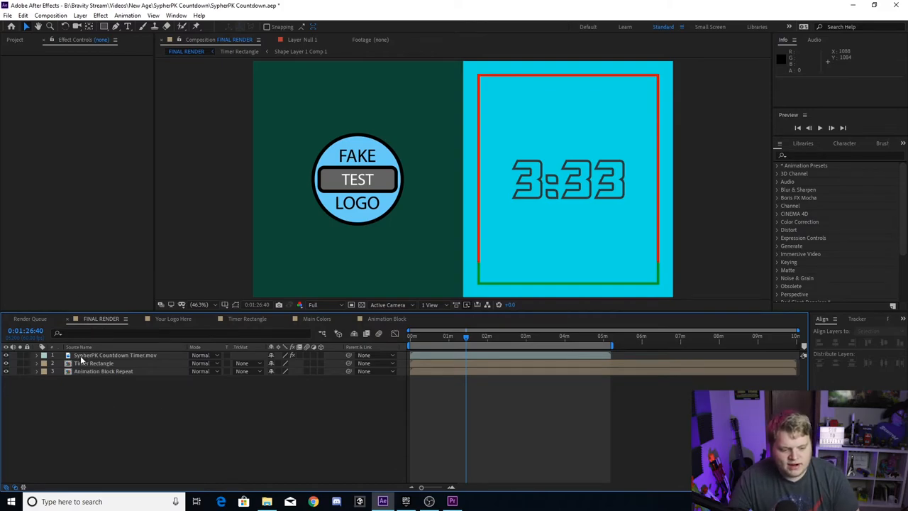
pyautogui.click(115, 355)
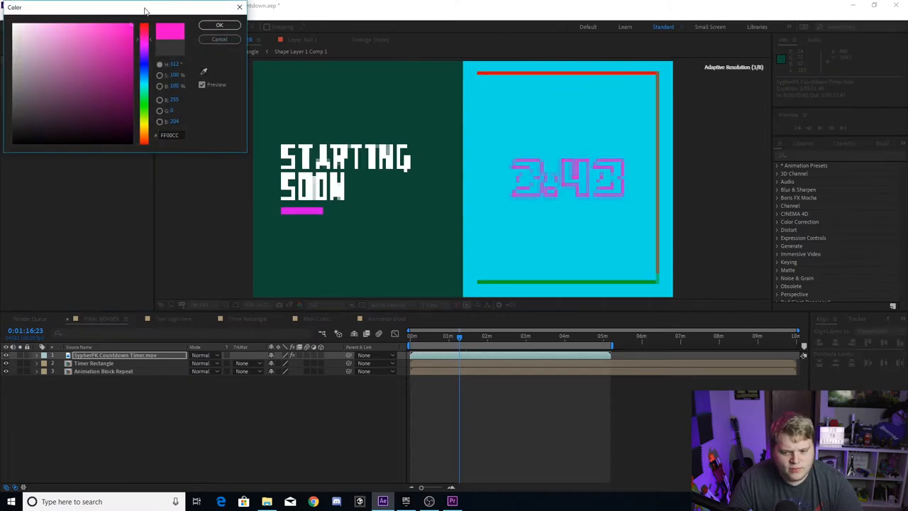
# Step: Confirm magenta as the countdown timer digits' fill colour
pyautogui.click(218, 25)
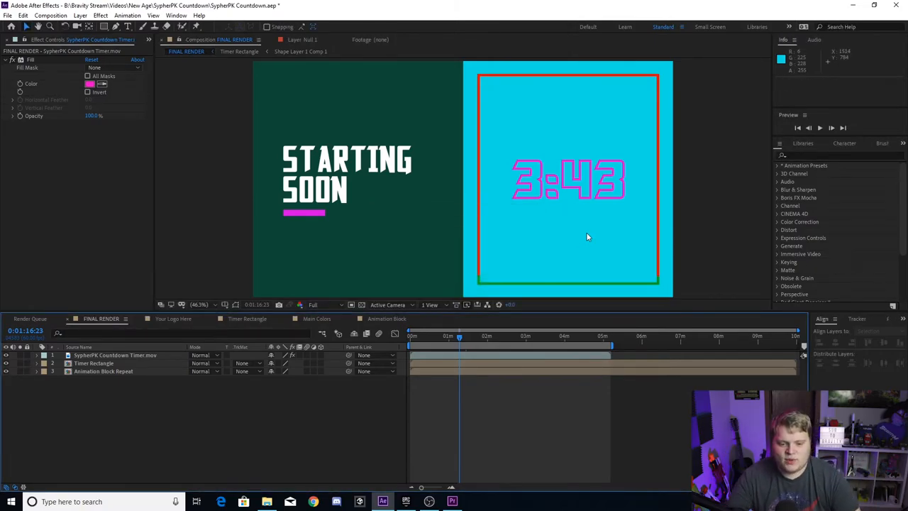
pyautogui.moveTo(363, 354)
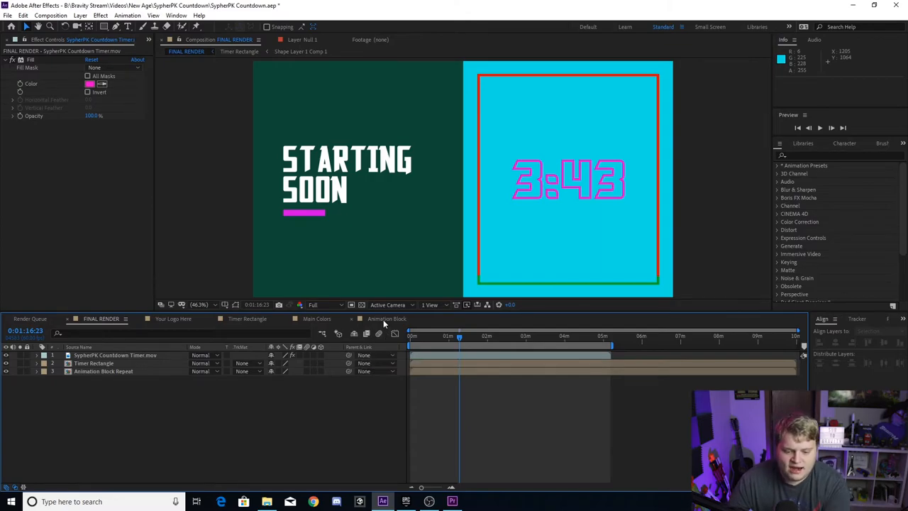
pyautogui.click(386, 317)
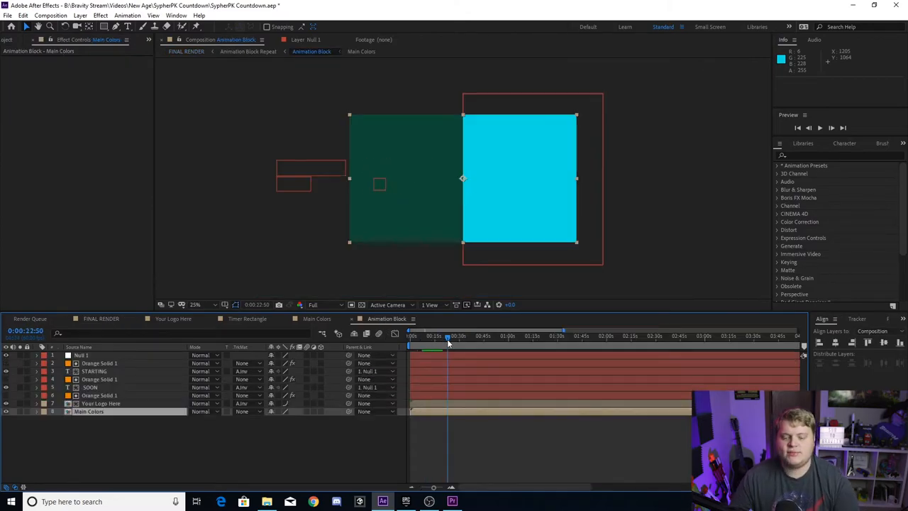
pyautogui.moveTo(448, 340)
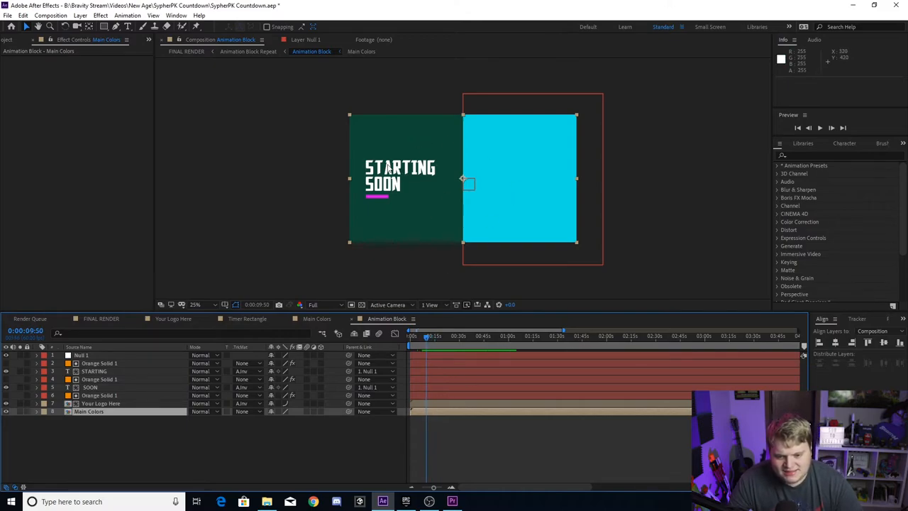
pyautogui.moveTo(349, 332)
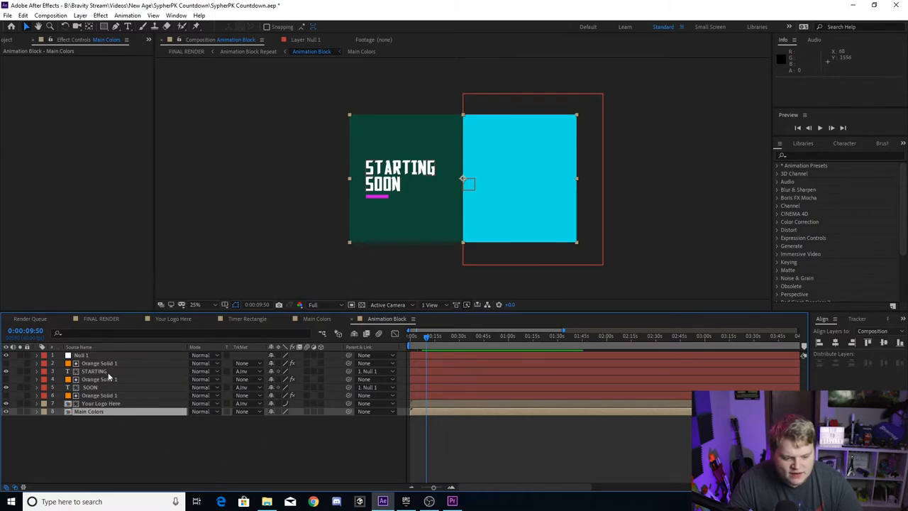
pyautogui.click(93, 371)
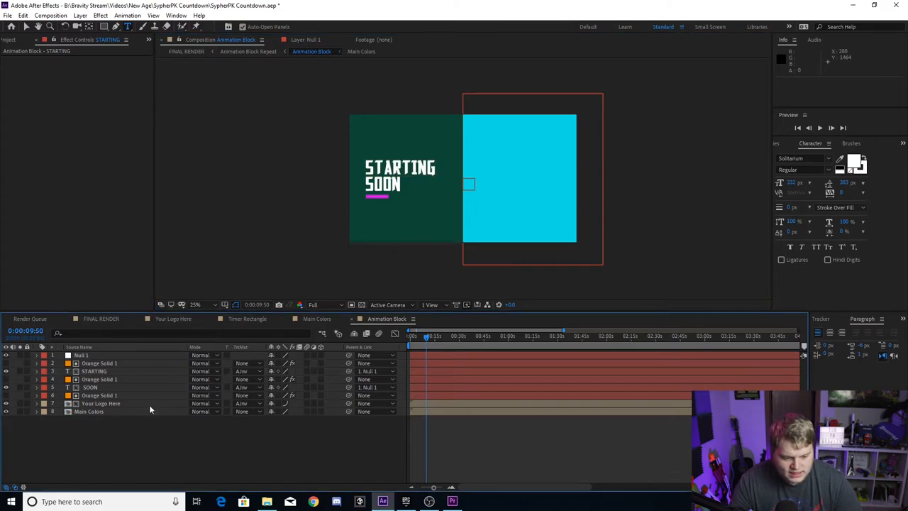
pyautogui.click(857, 163)
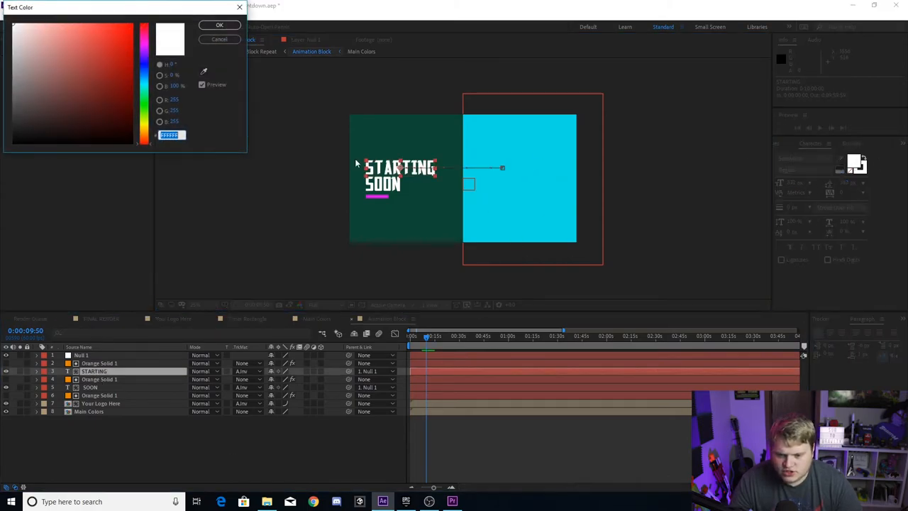
pyautogui.click(219, 26)
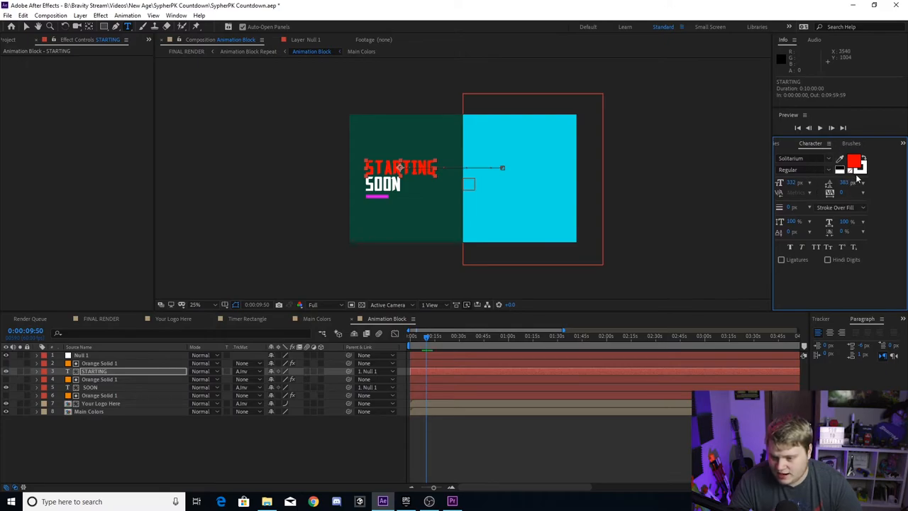
pyautogui.click(854, 160)
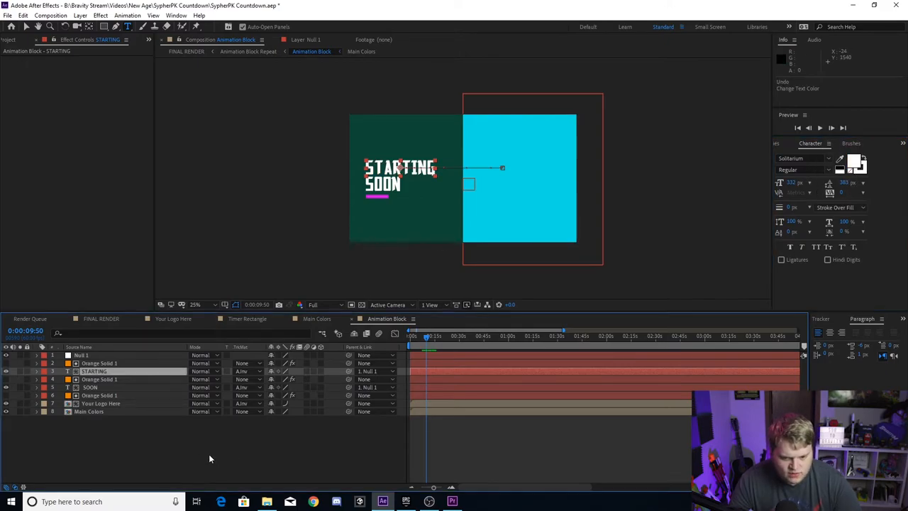
pyautogui.click(101, 318)
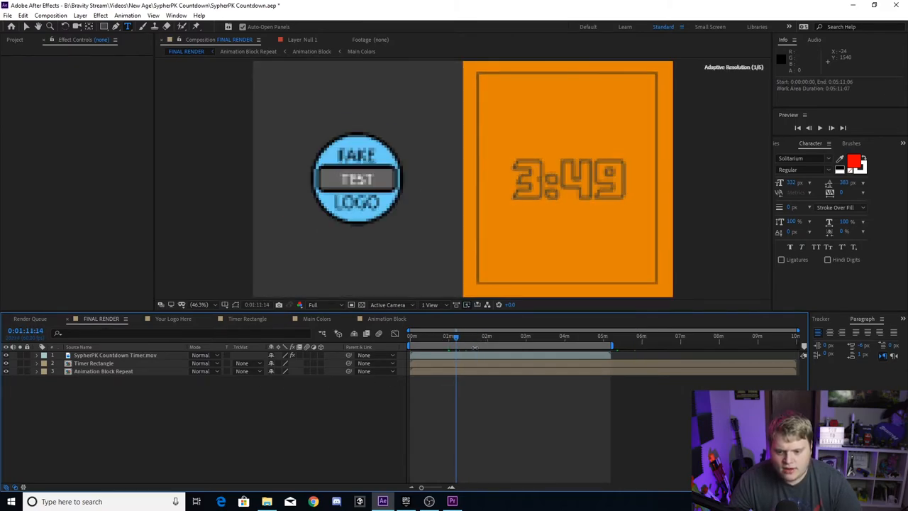
# Step: Revisit the Your Logo Here, Timer Rectangle and Animation Block comps, then preview FINAL RENDER with the gray and orange scheme
pyautogui.moveTo(457, 335); pyautogui.dragTo(428, 334)
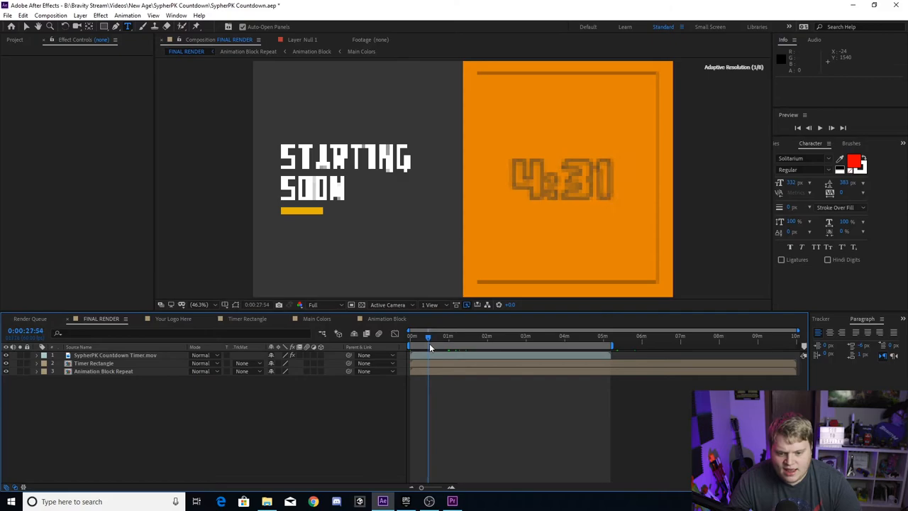
pyautogui.moveTo(429, 334); pyautogui.dragTo(467, 335)
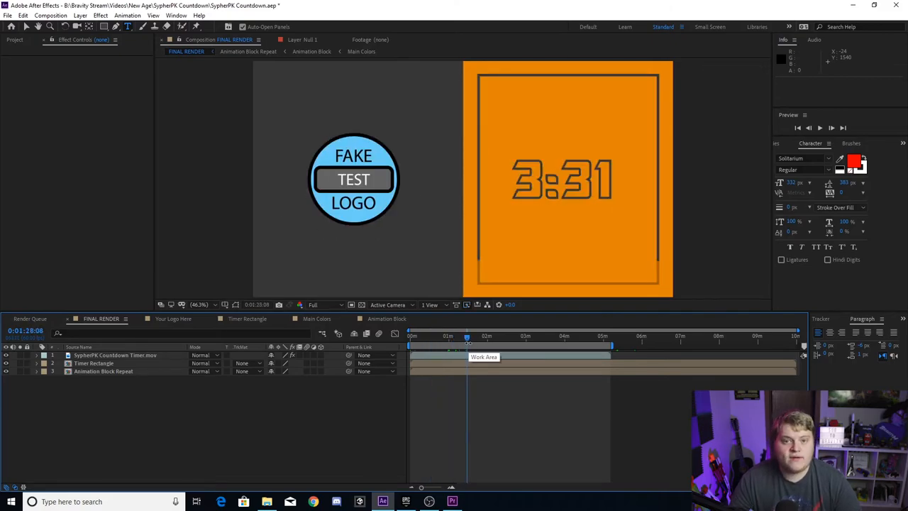
pyautogui.click(173, 318)
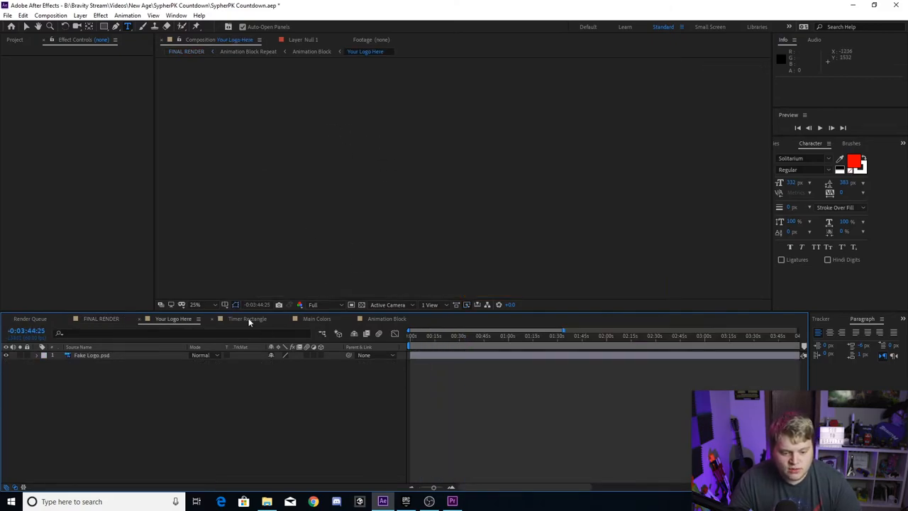
pyautogui.click(247, 318)
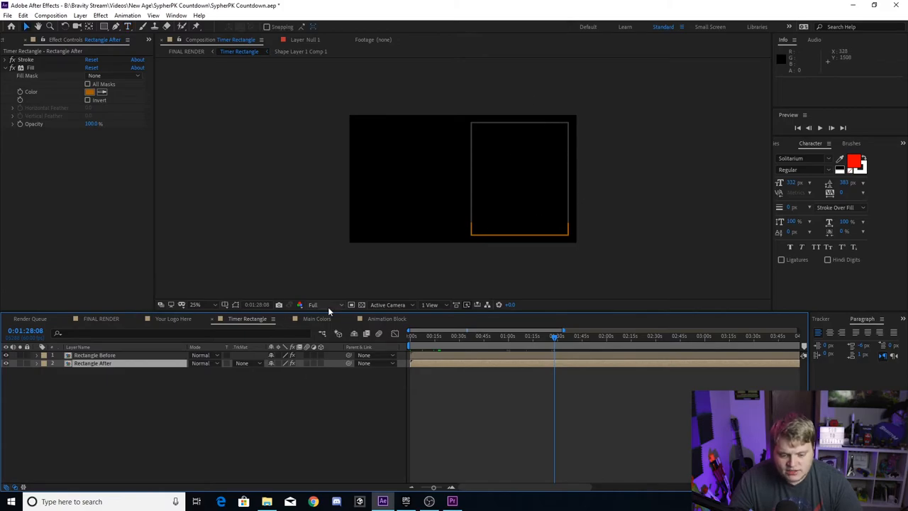
pyautogui.click(317, 317)
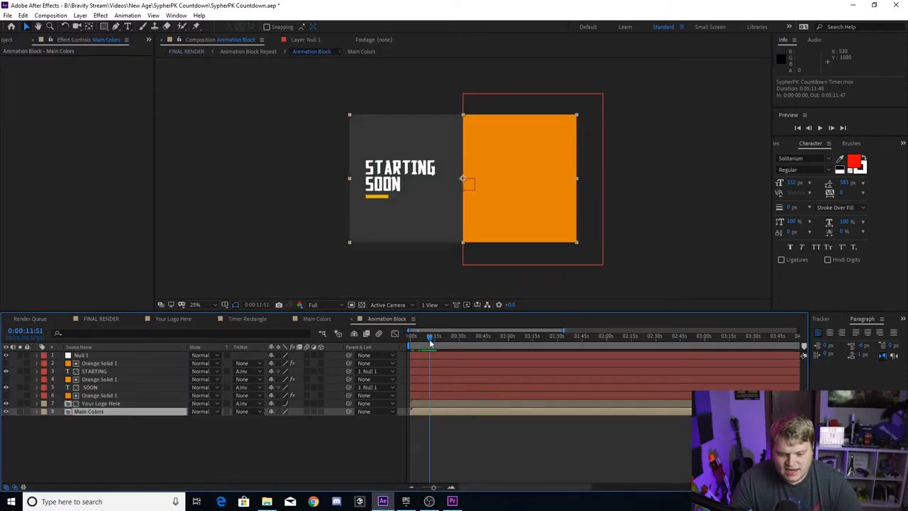
pyautogui.click(100, 318)
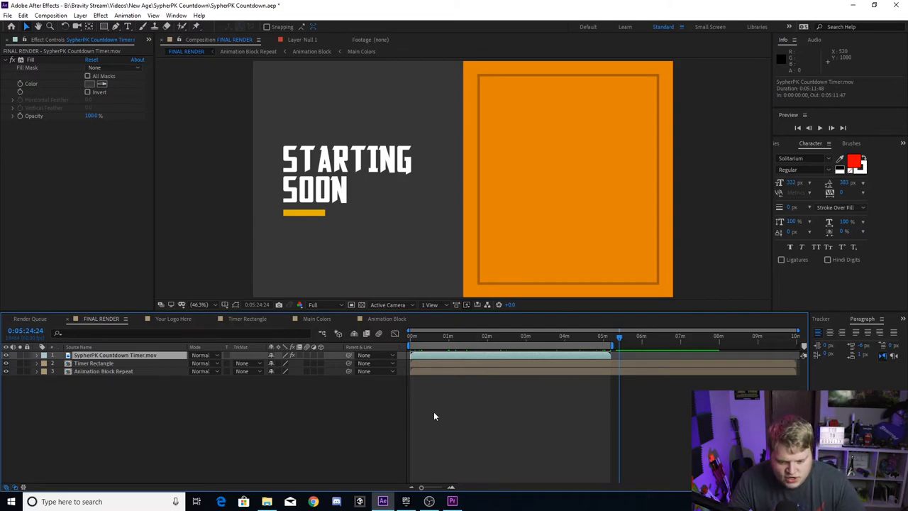
pyautogui.click(465, 335)
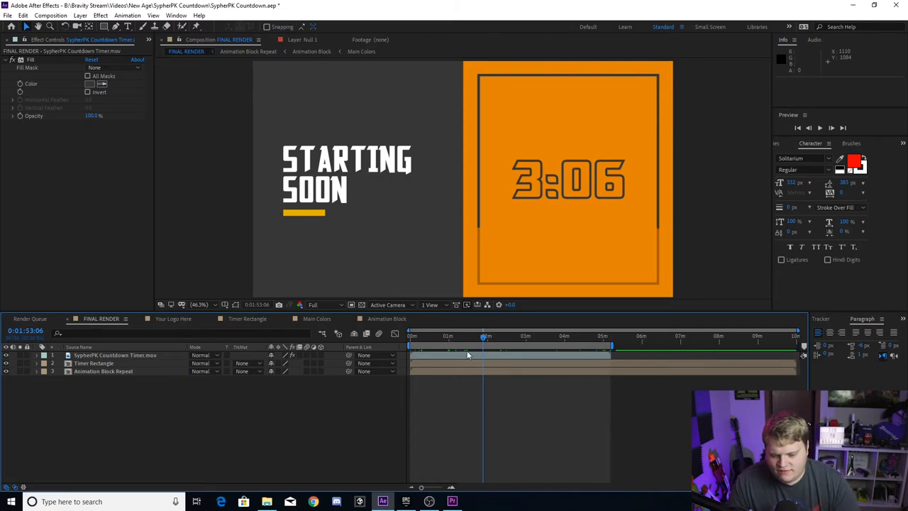
# Step: Preview the countdown's end and logo, then add FINAL RENDER to the render queue via the Composition menu
pyautogui.moveTo(482, 335); pyautogui.dragTo(603, 335)
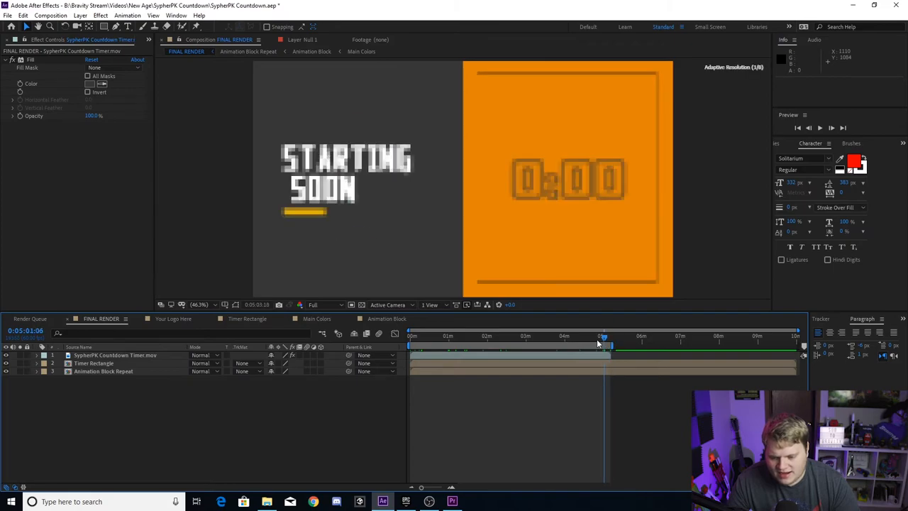
pyautogui.click(465, 335)
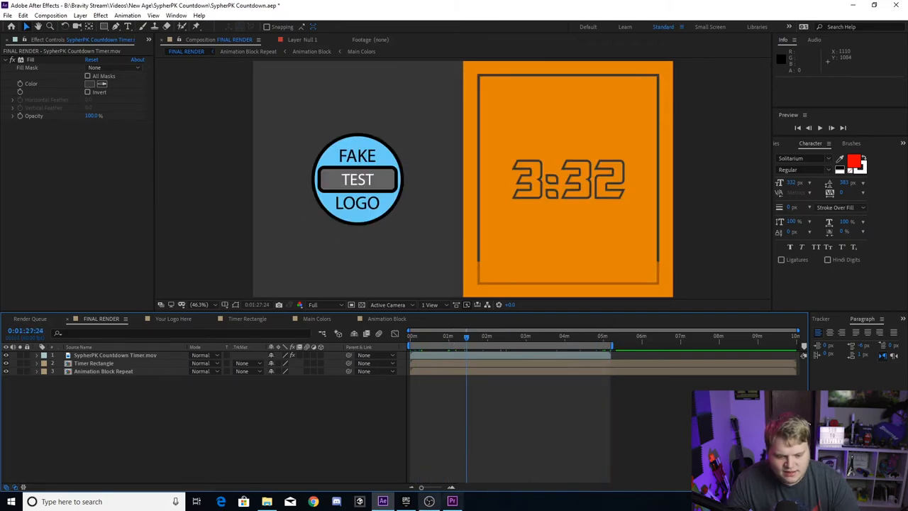
pyautogui.click(51, 14)
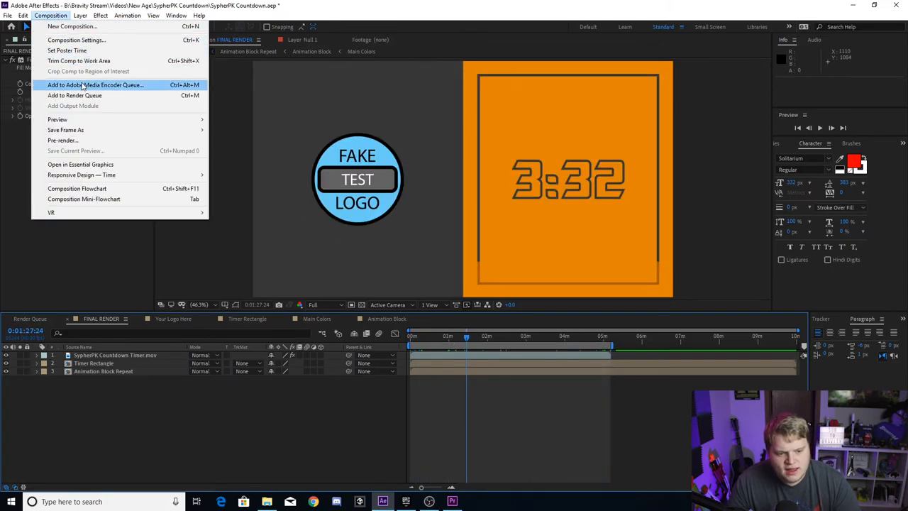
pyautogui.click(73, 95)
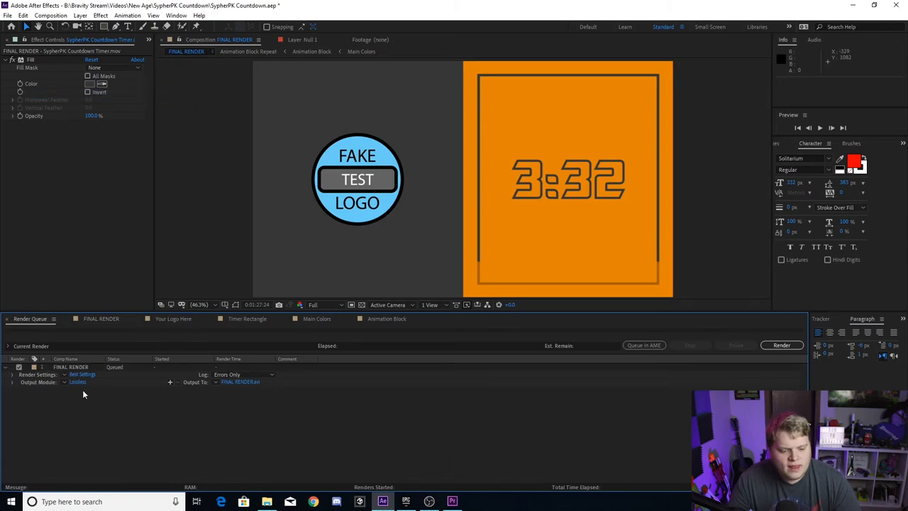
# Step: Set the queued item's output module format to QuickTime and confirm
pyautogui.click(78, 382)
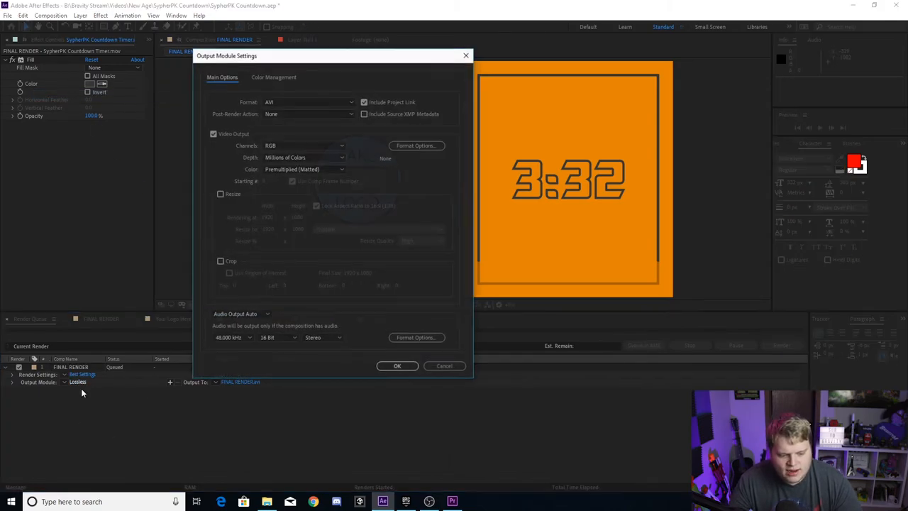
pyautogui.click(309, 102)
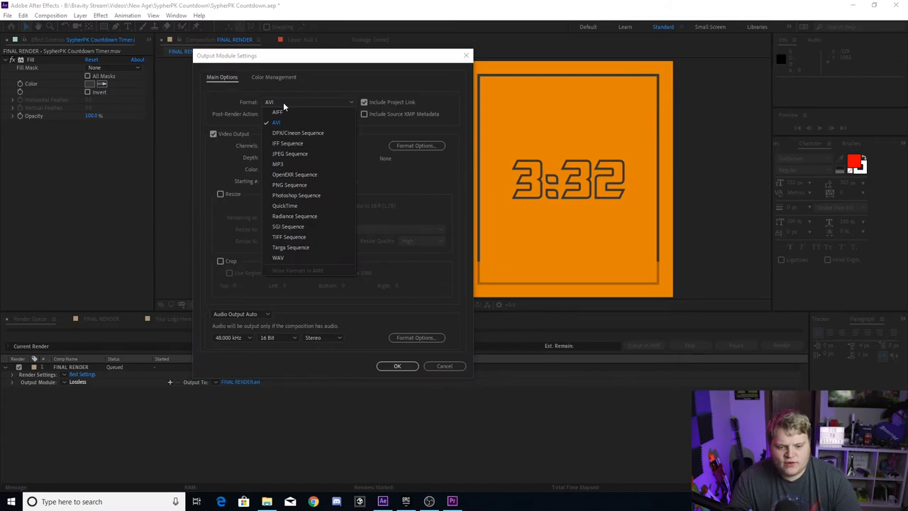
pyautogui.click(284, 206)
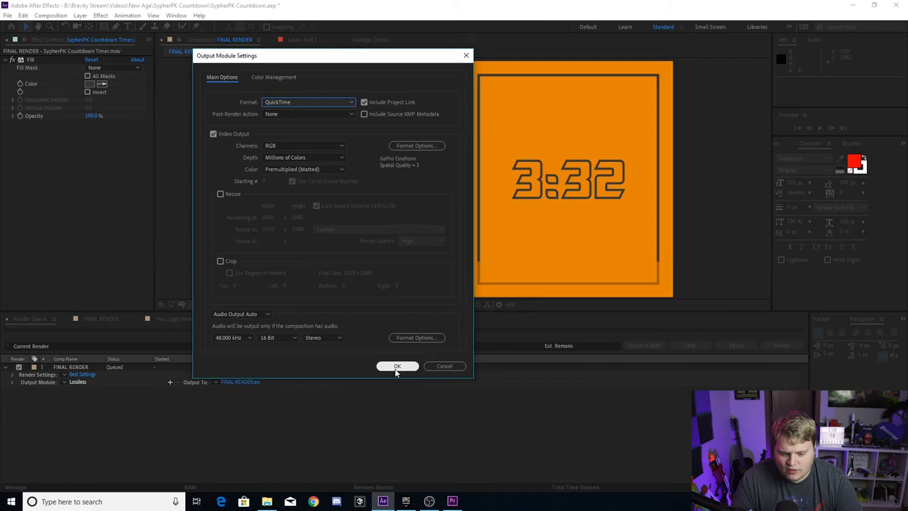
pyautogui.click(397, 366)
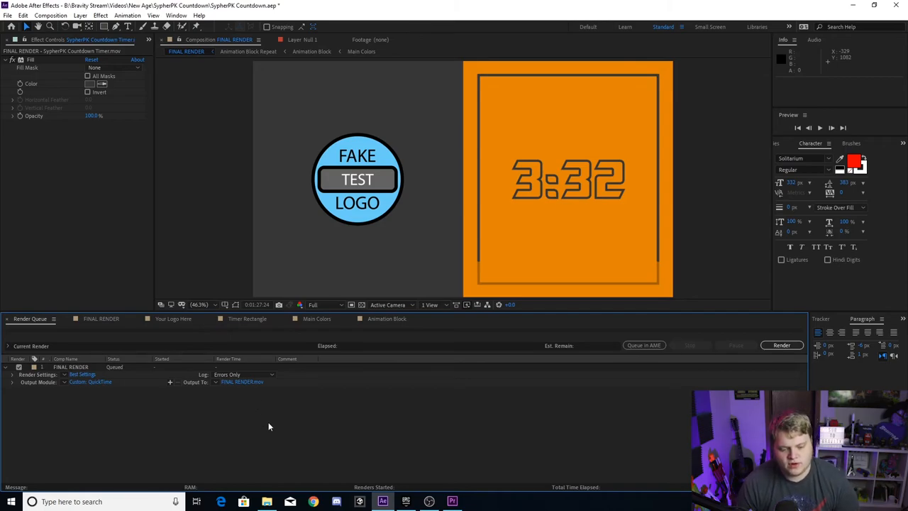
pyautogui.moveTo(241, 349)
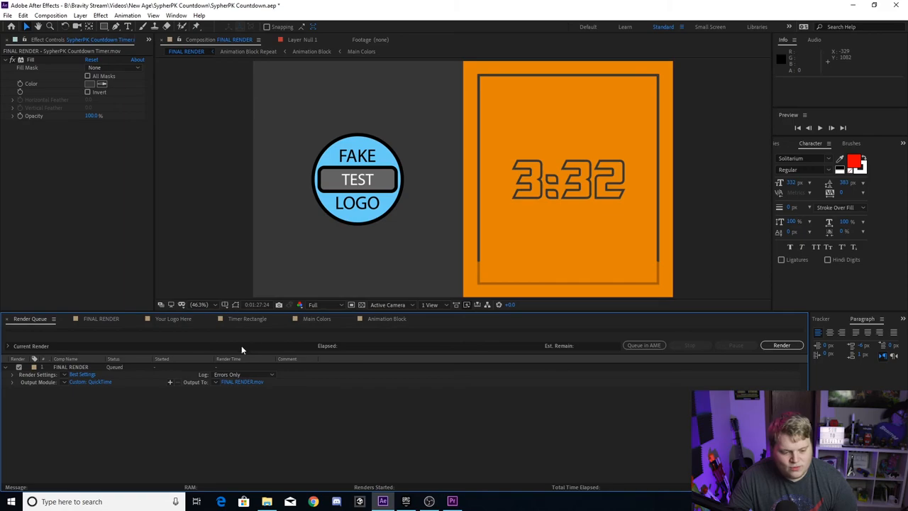